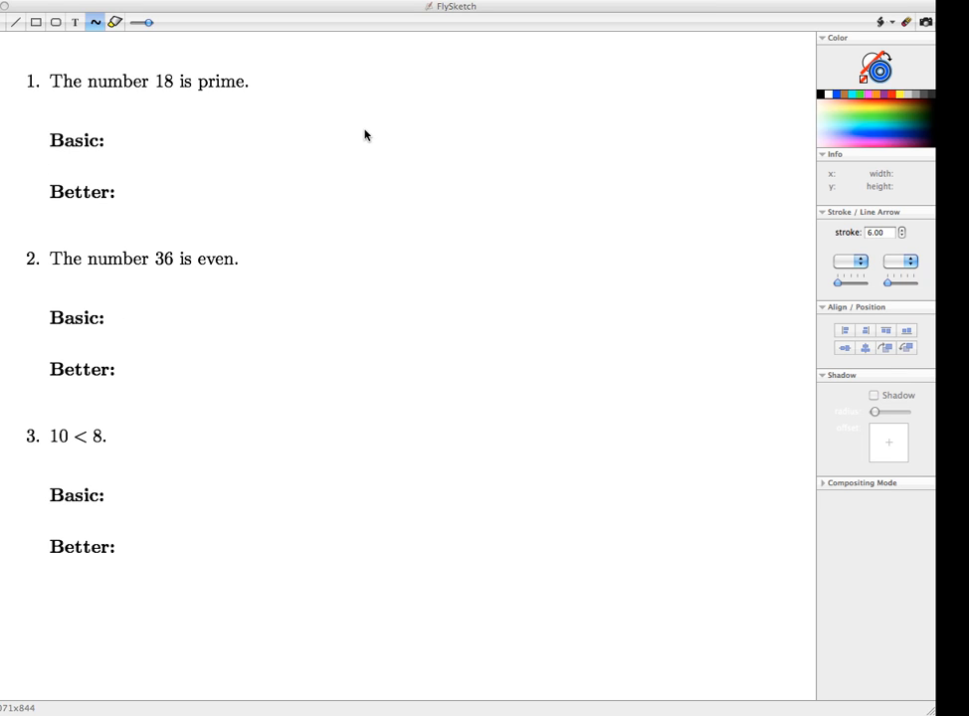
pyautogui.moveTo(358, 151)
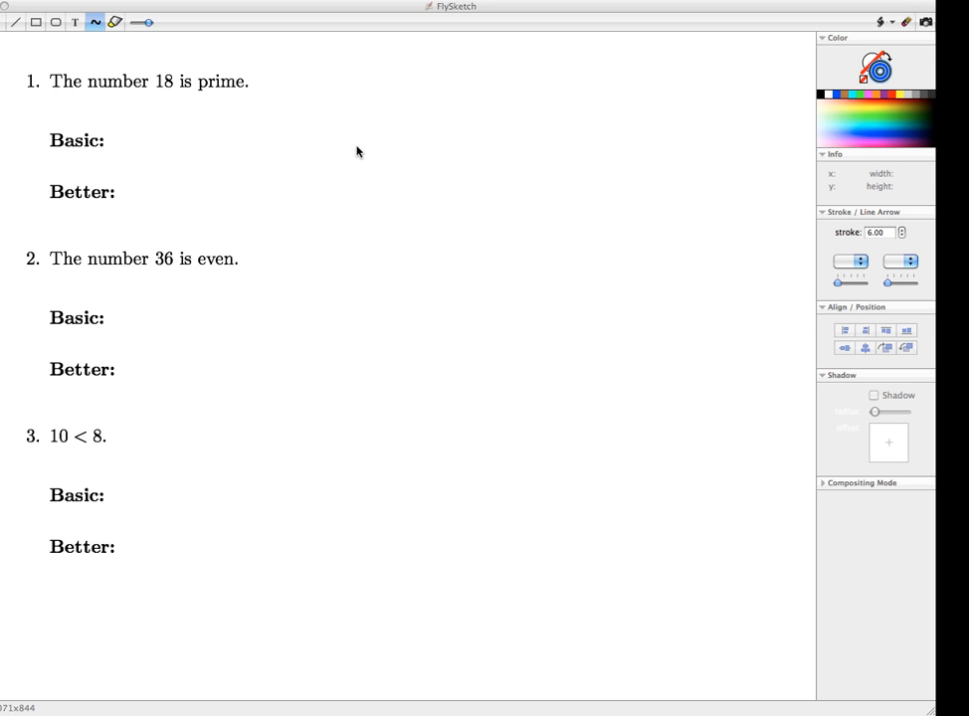
pyautogui.moveTo(372, 139)
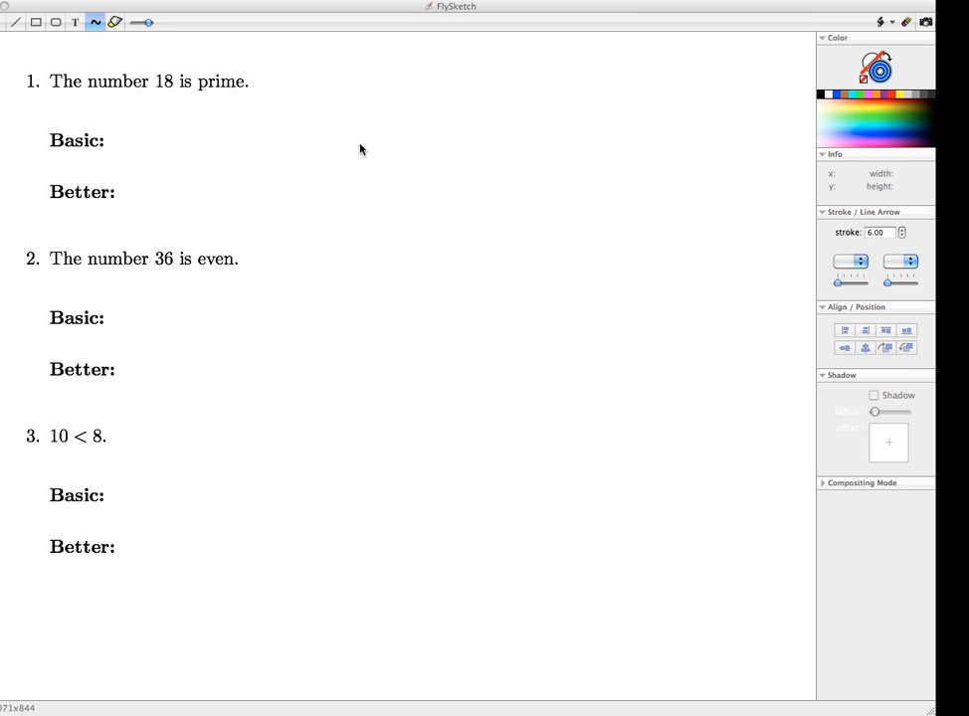
pyautogui.moveTo(362, 147)
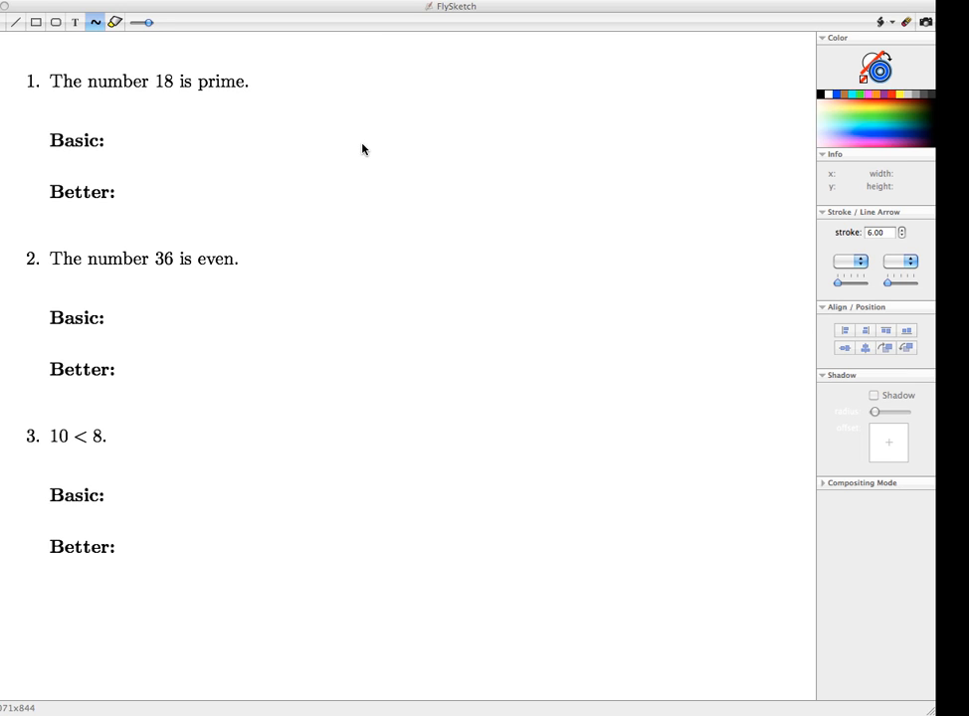
pyautogui.moveTo(370, 143)
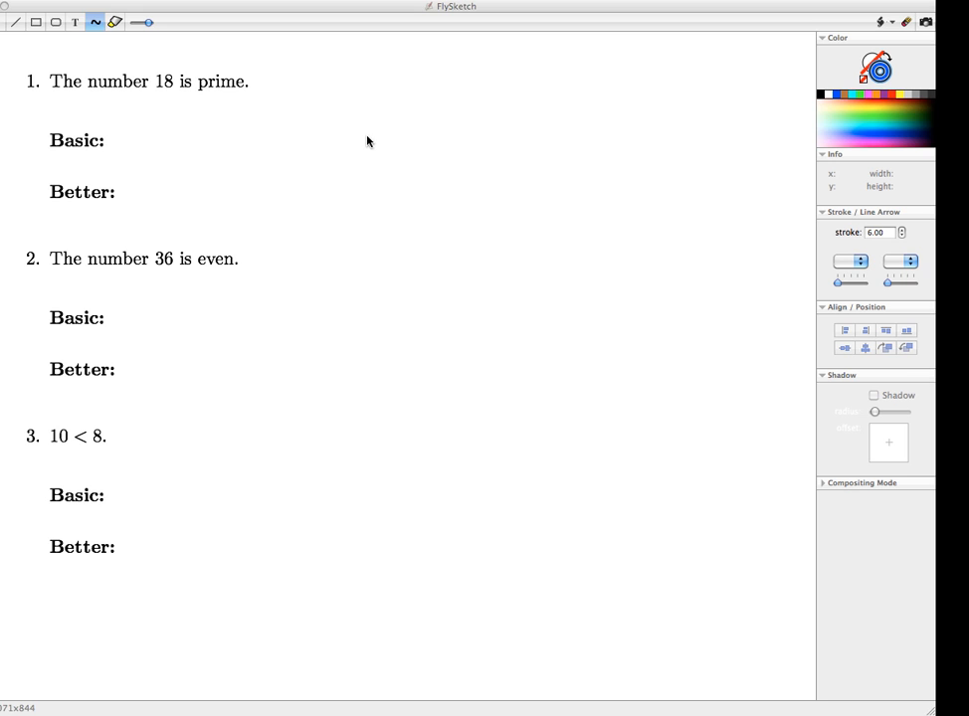
pyautogui.moveTo(335, 127)
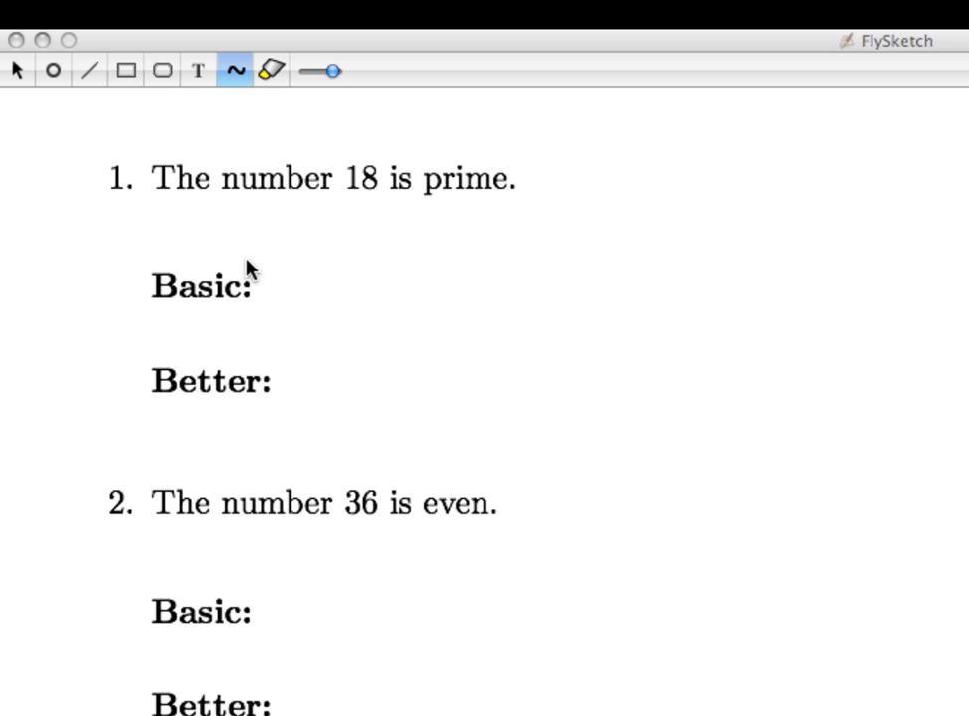
pyautogui.moveTo(167, 326)
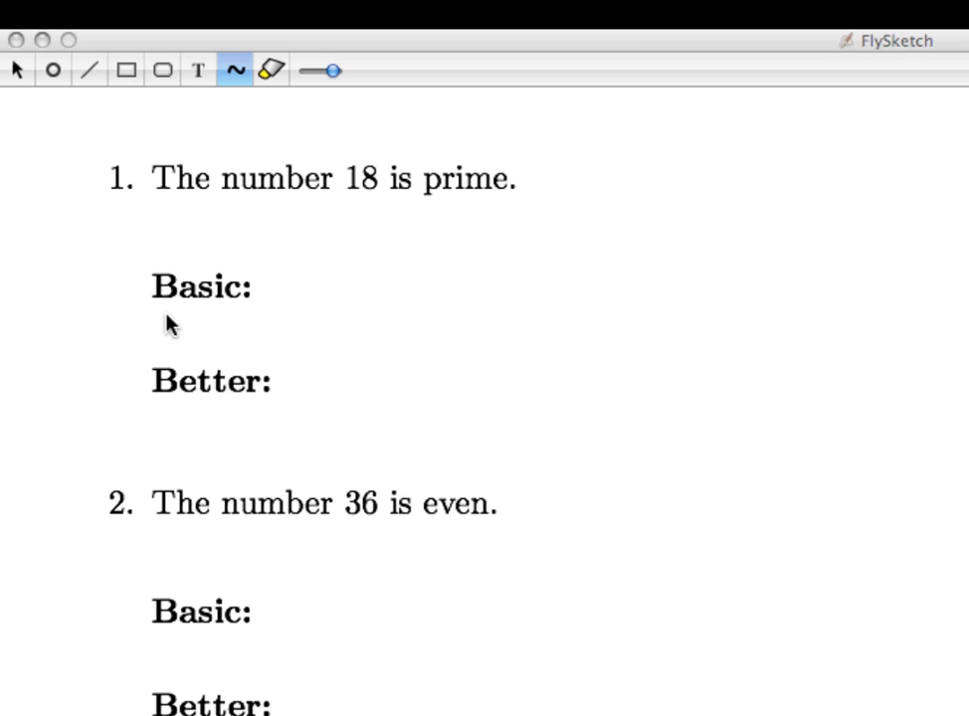
pyautogui.moveTo(221, 360)
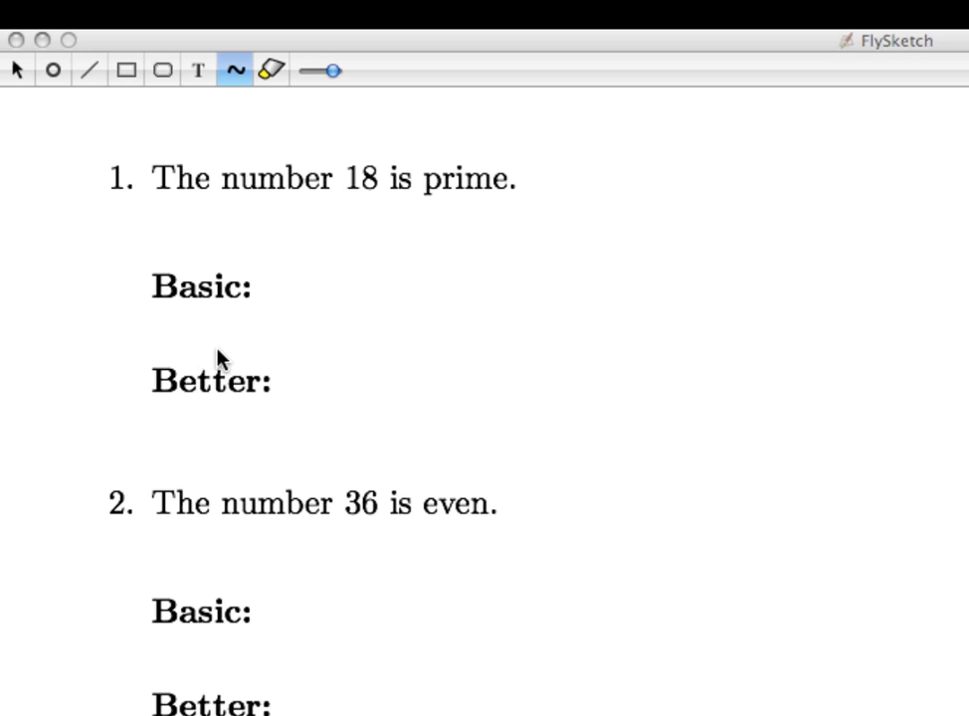
pyautogui.moveTo(203, 426)
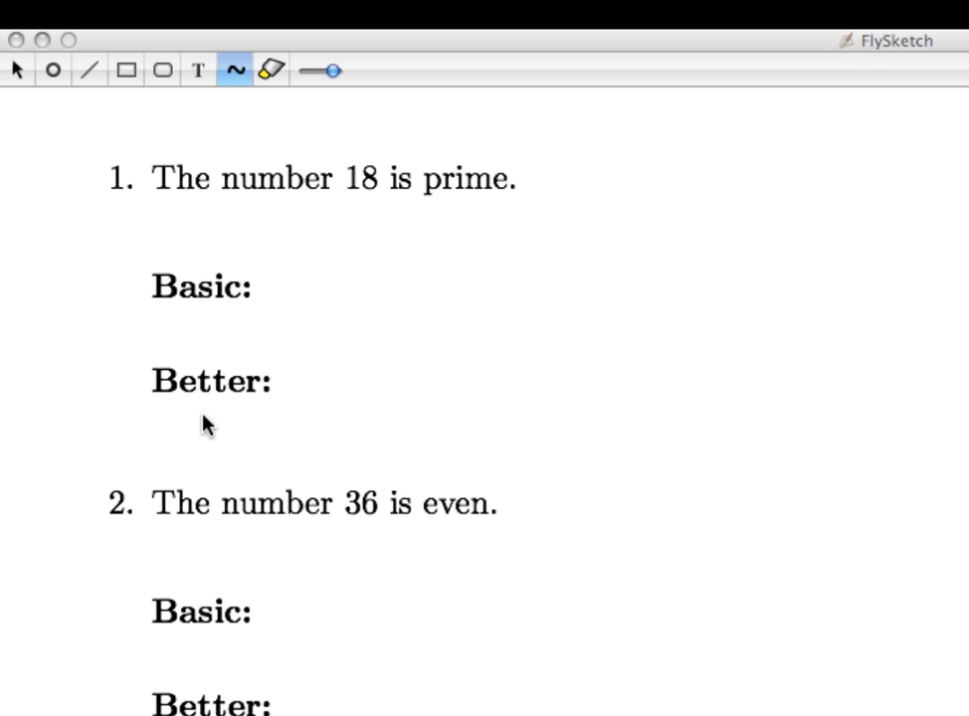
pyautogui.moveTo(251, 362)
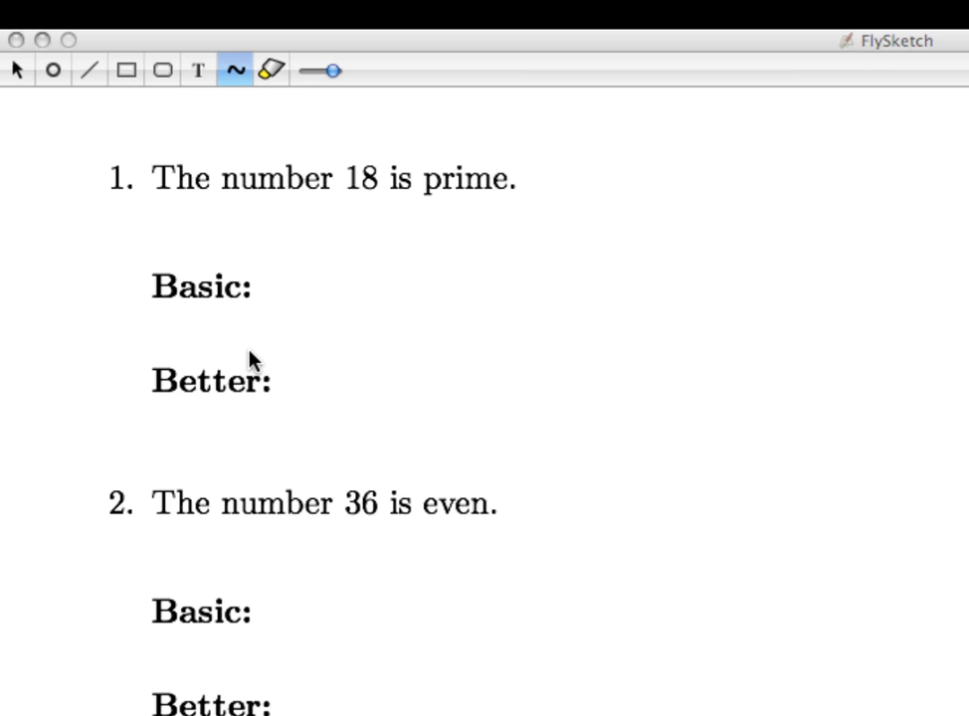
pyautogui.moveTo(298, 314)
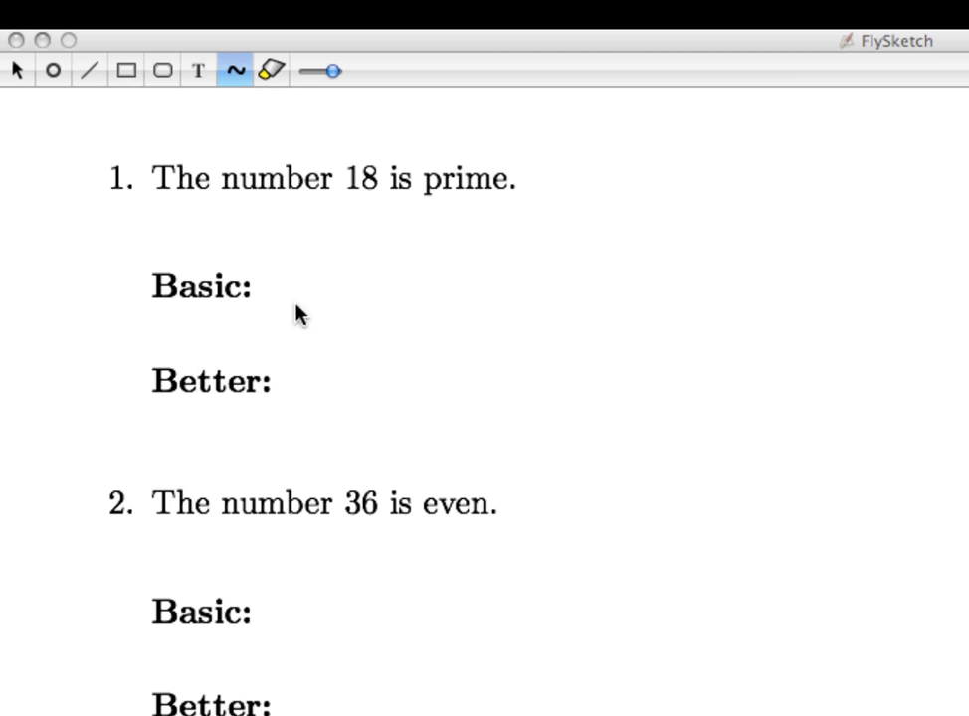
# Handwrite 'The number 18 is not prime.' in blue beside Basic under statement 1
pyautogui.moveTo(269, 269); pyautogui.dragTo(308, 299)
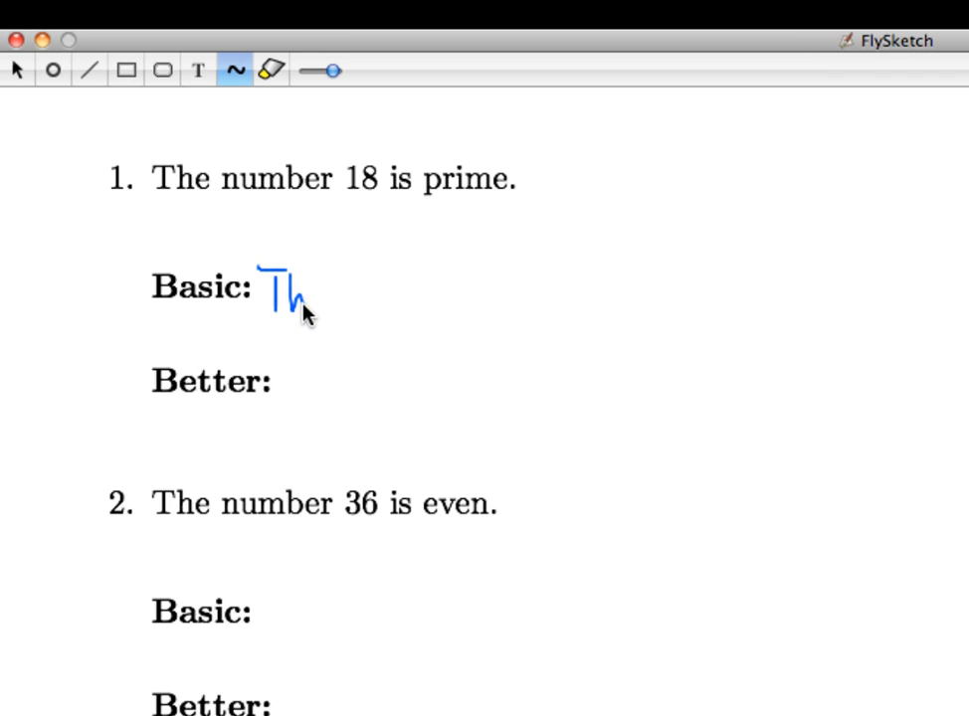
pyautogui.moveTo(308, 299); pyautogui.dragTo(438, 298)
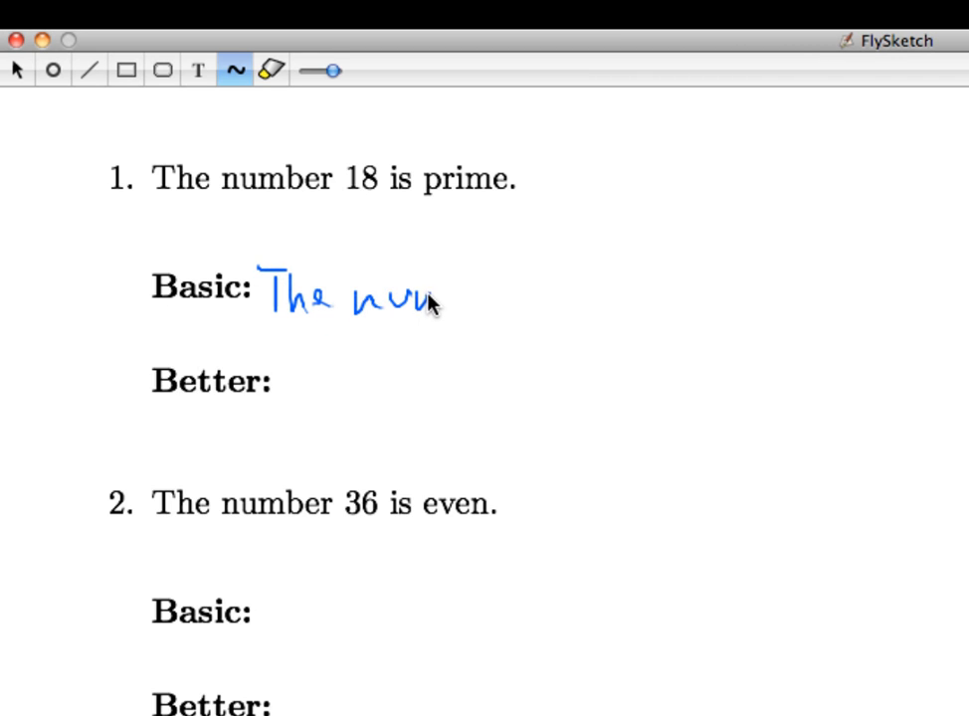
pyautogui.moveTo(428, 298); pyautogui.dragTo(502, 294)
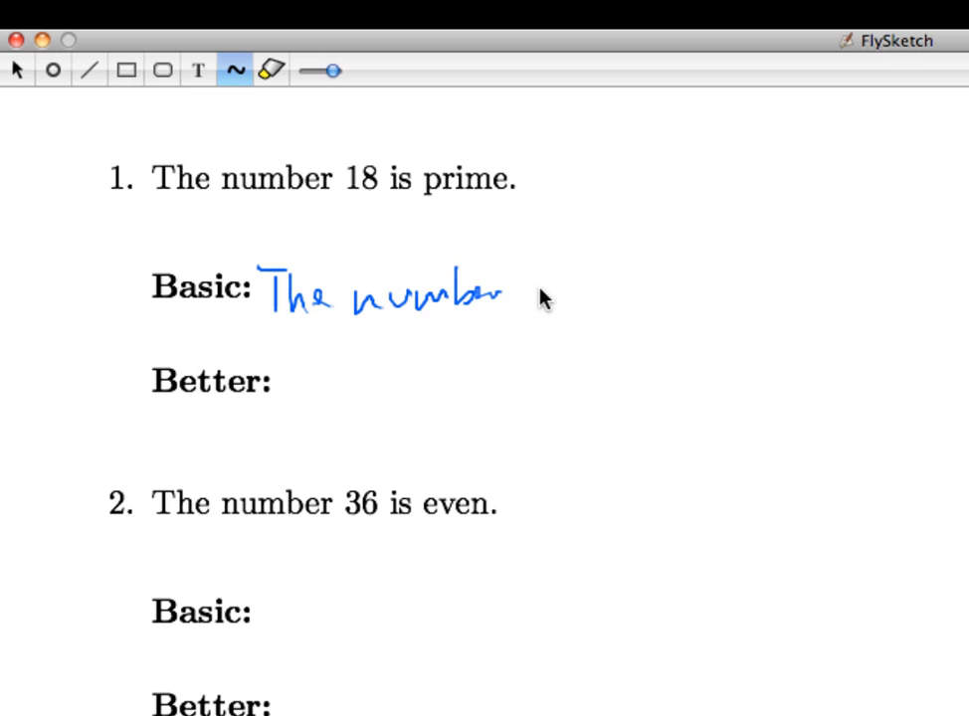
pyautogui.moveTo(517, 294); pyautogui.dragTo(616, 295)
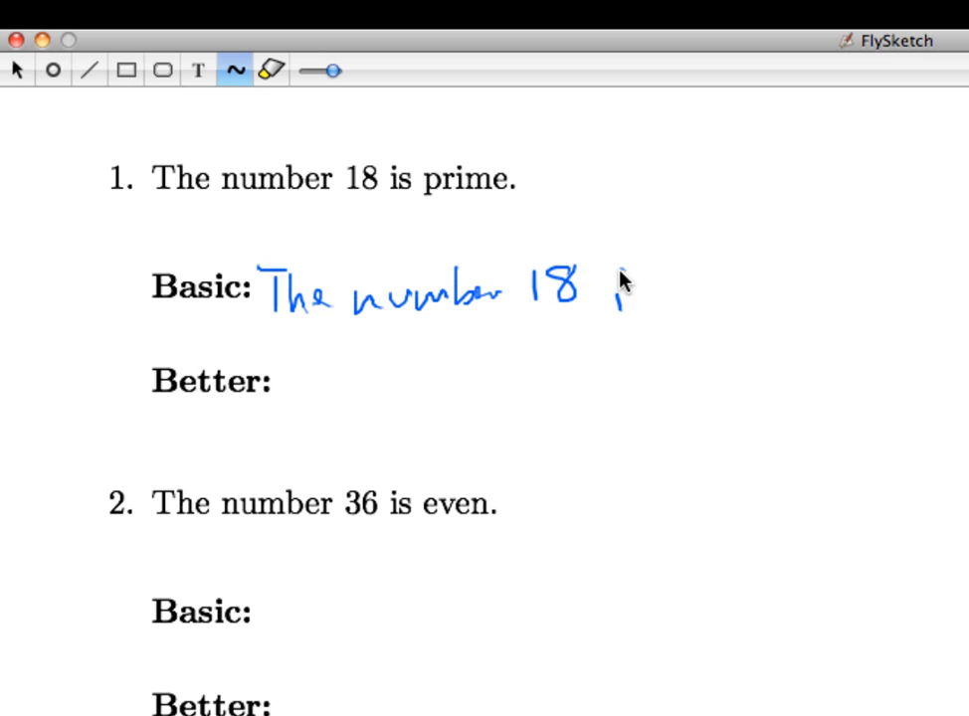
pyautogui.moveTo(617, 289); pyautogui.dragTo(726, 298)
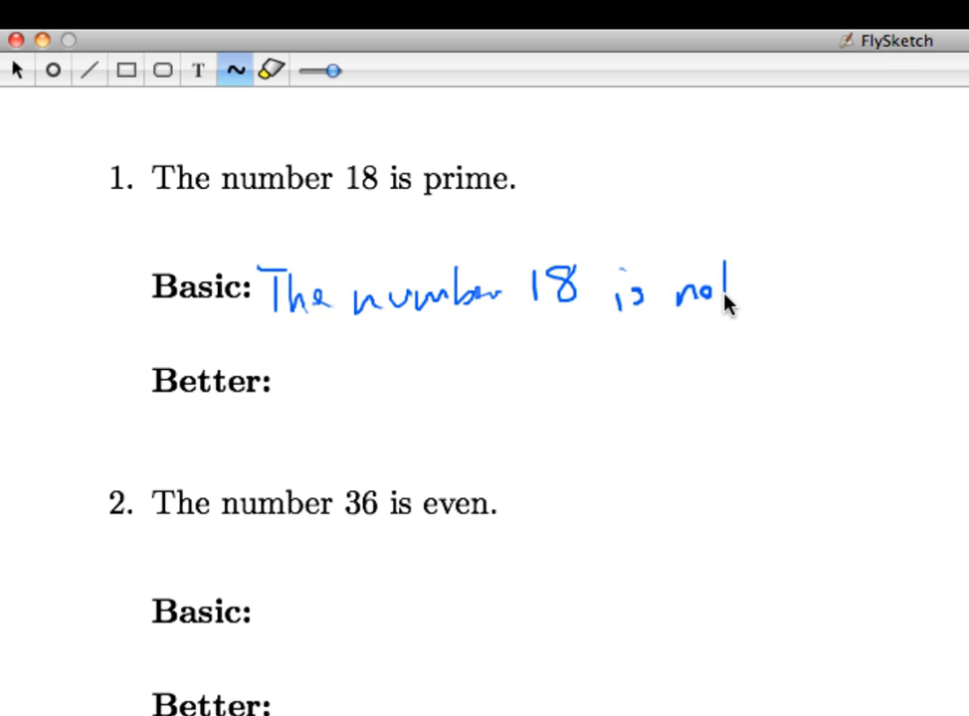
pyautogui.moveTo(716, 294); pyautogui.dragTo(786, 298)
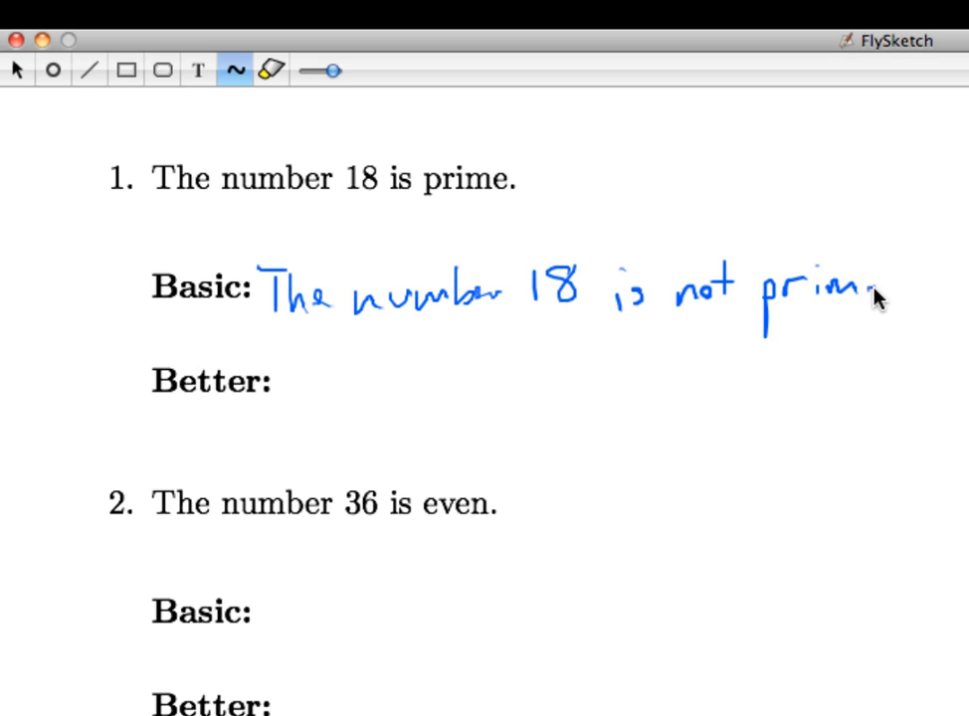
pyautogui.moveTo(388, 424)
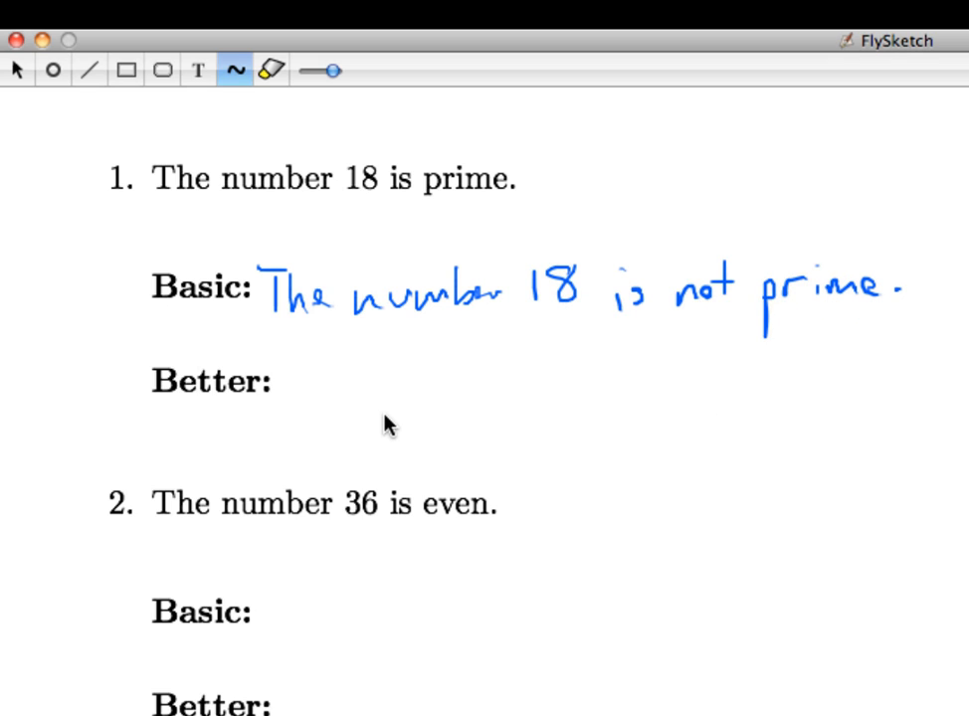
pyautogui.moveTo(398, 436)
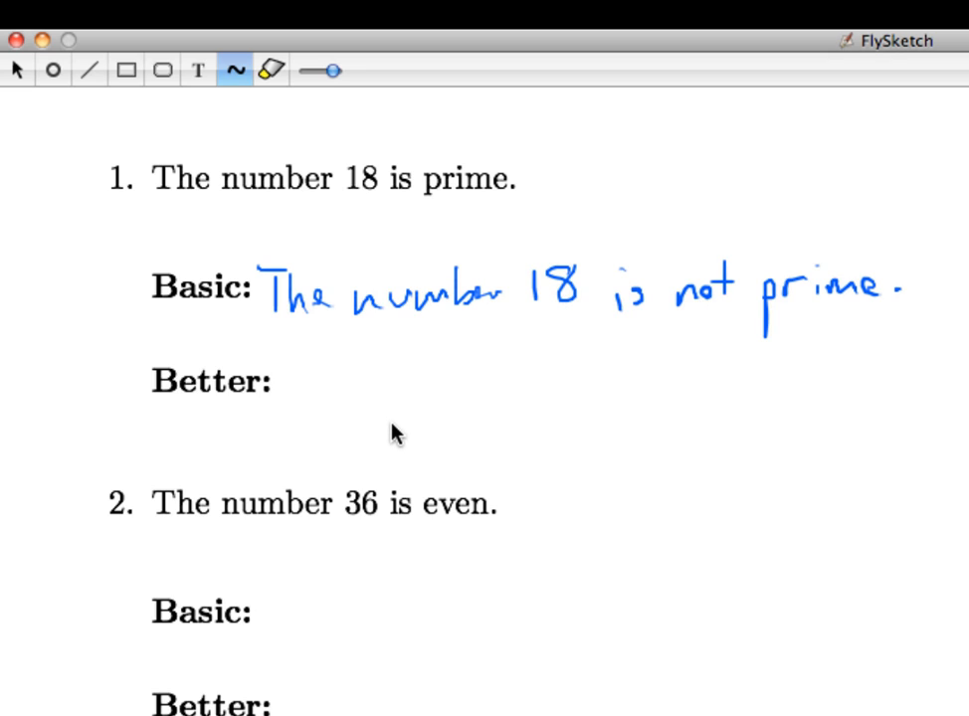
pyautogui.moveTo(680, 320)
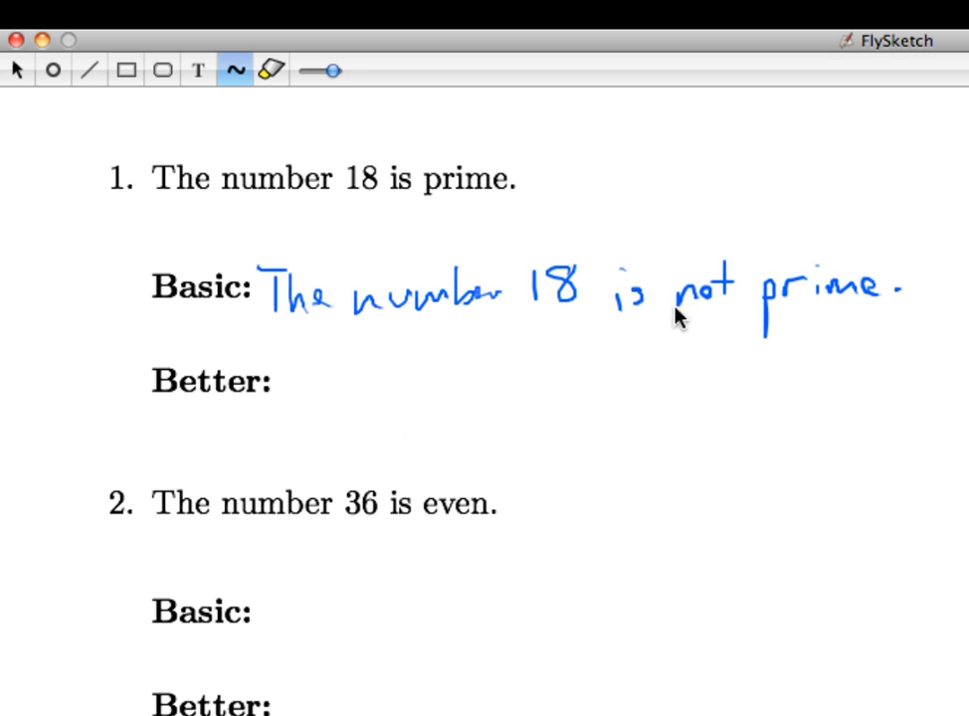
pyautogui.moveTo(744, 283)
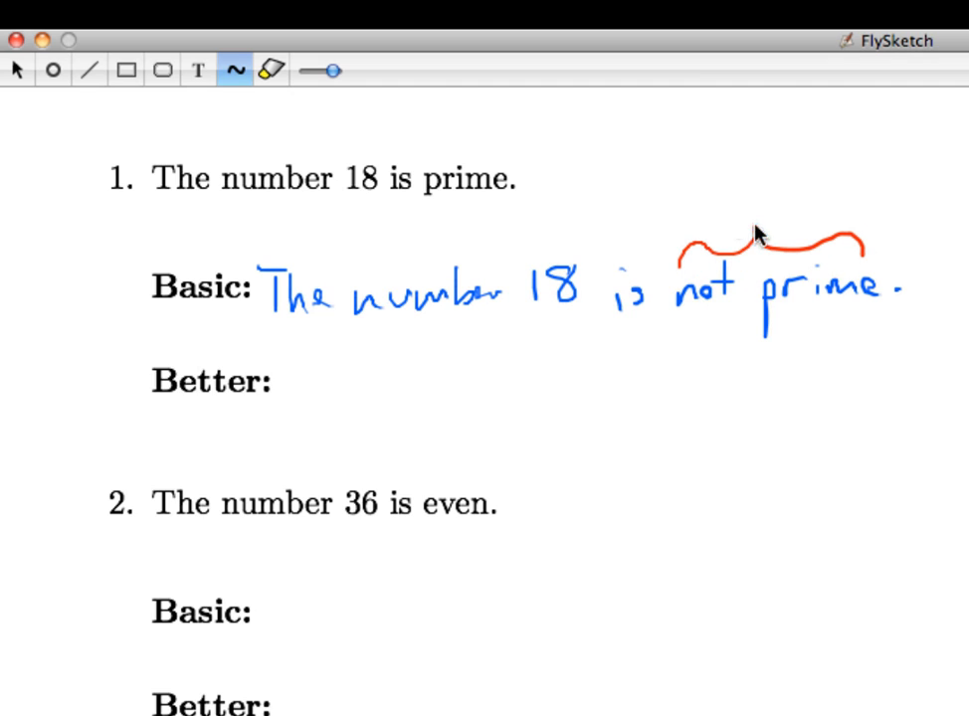
# Write the red annotation 'composite' above the brace over 'not prime'
pyautogui.moveTo(700, 189); pyautogui.dragTo(760, 195)
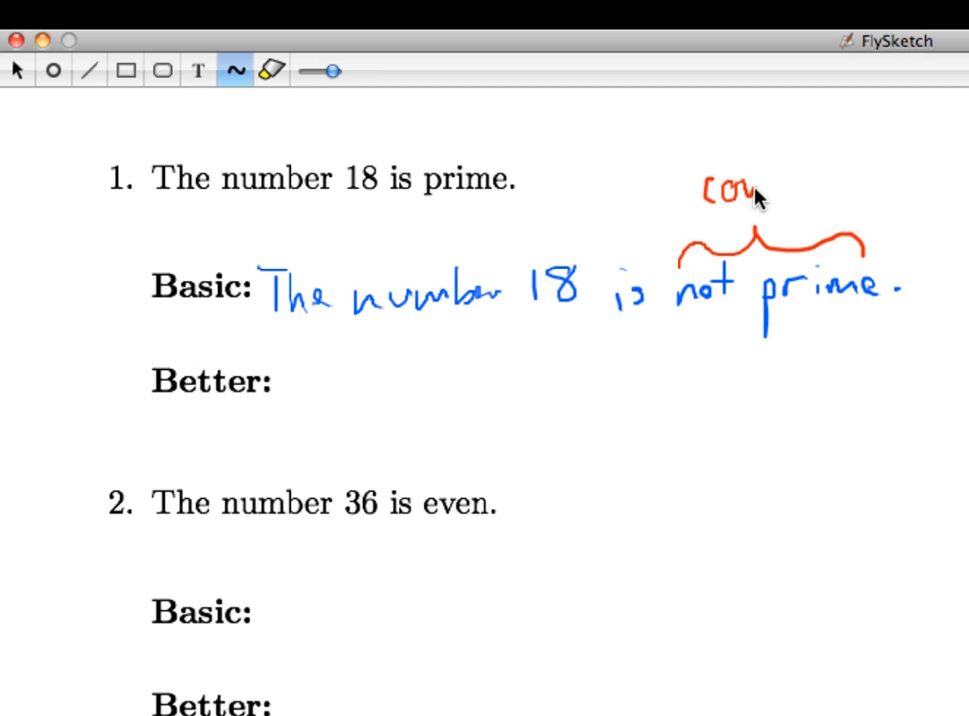
pyautogui.moveTo(756, 195); pyautogui.dragTo(840, 195)
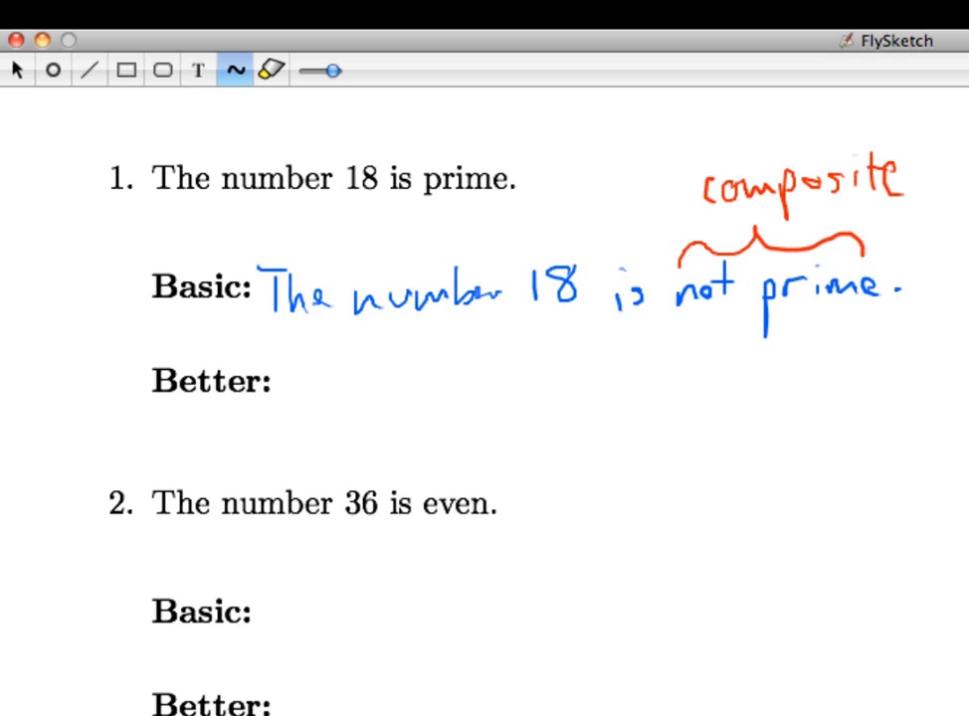
pyautogui.moveTo(311, 428)
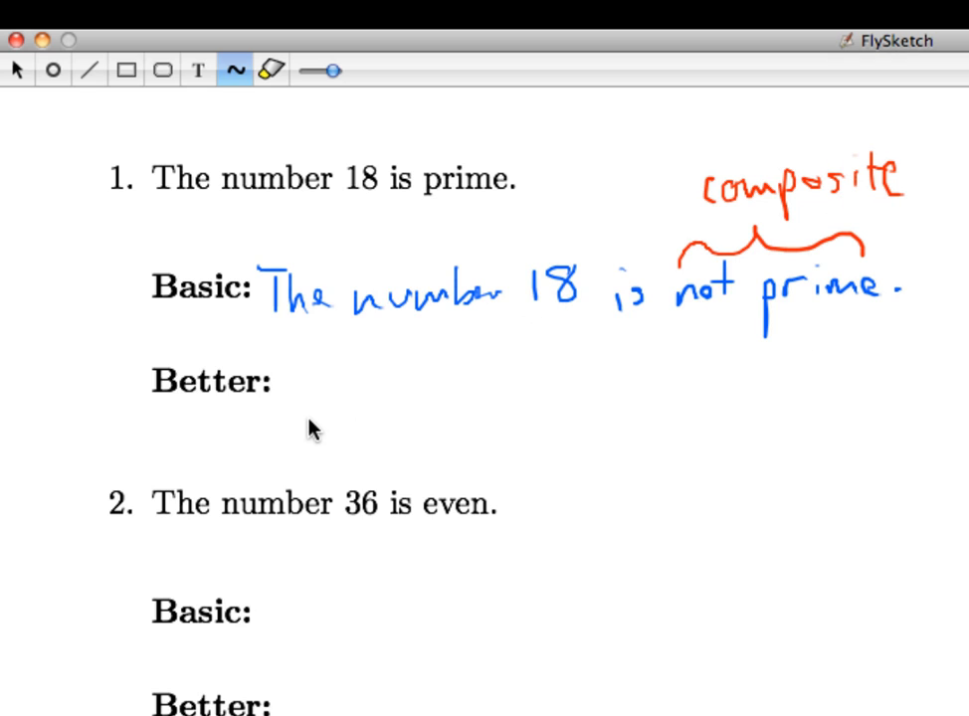
# Handwrite the better negation 'The number 18 is composite.' in blue beside Better
pyautogui.moveTo(295, 362); pyautogui.dragTo(348, 398)
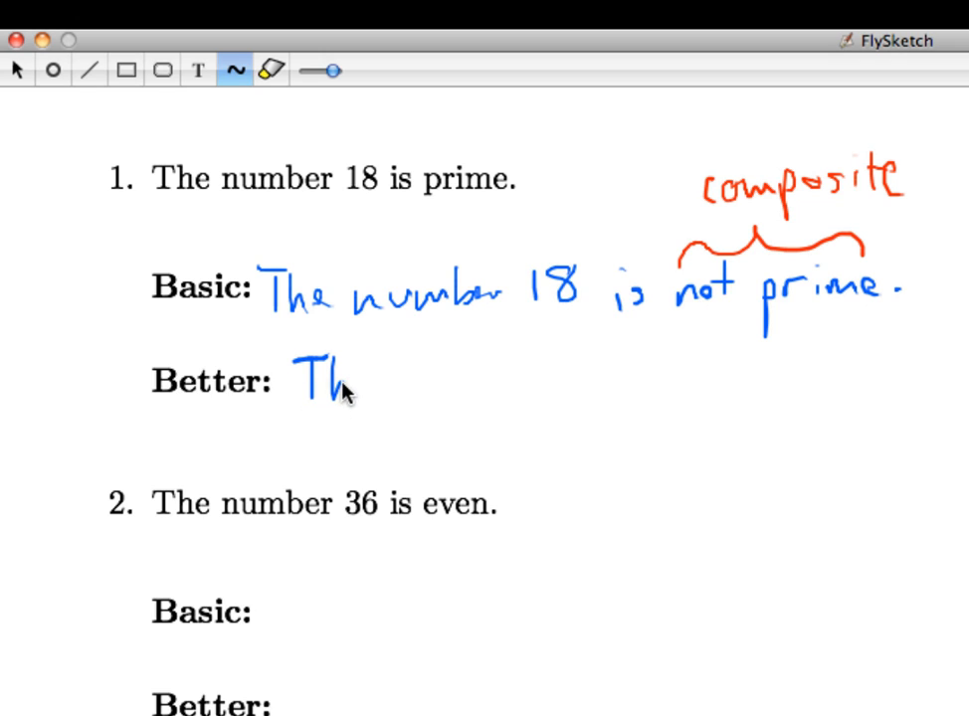
pyautogui.moveTo(355, 382); pyautogui.dragTo(477, 382)
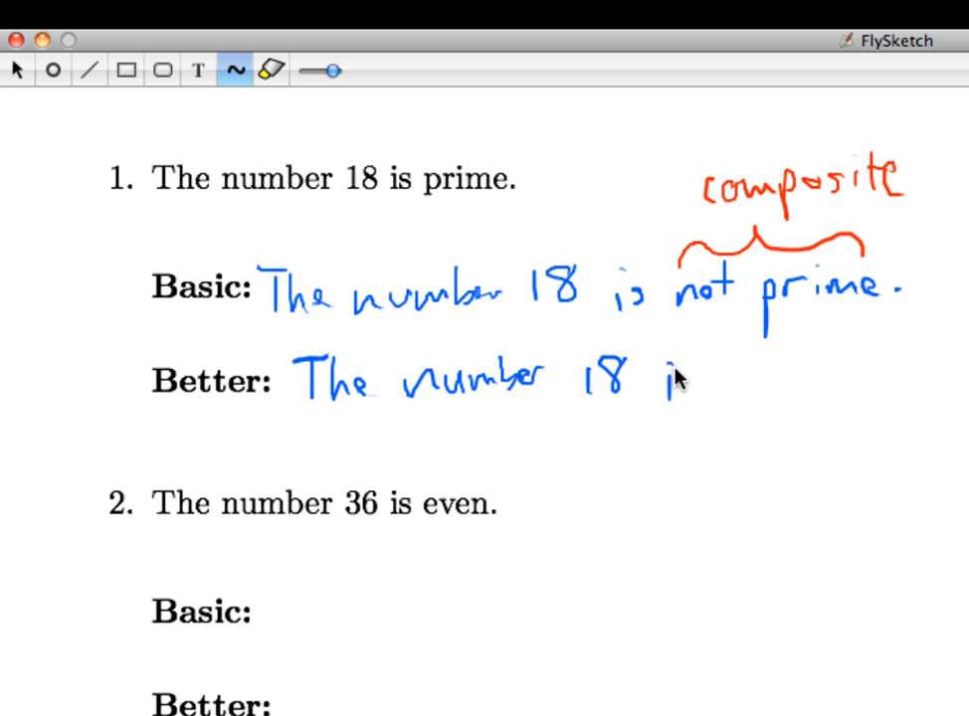
pyautogui.moveTo(677, 382); pyautogui.dragTo(776, 388)
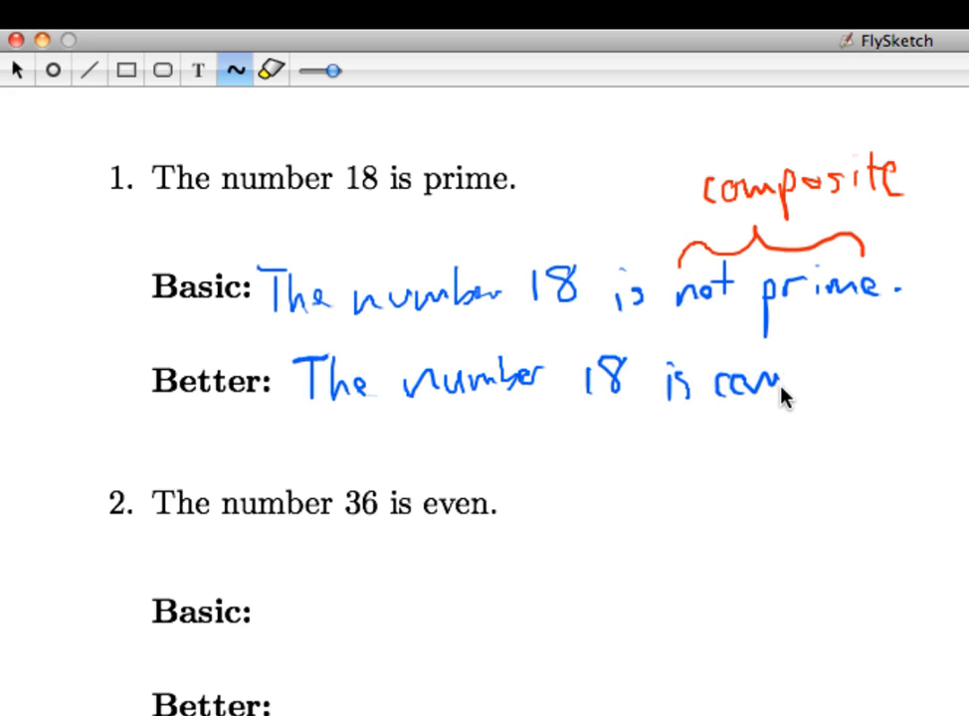
pyautogui.moveTo(776, 398); pyautogui.dragTo(866, 388)
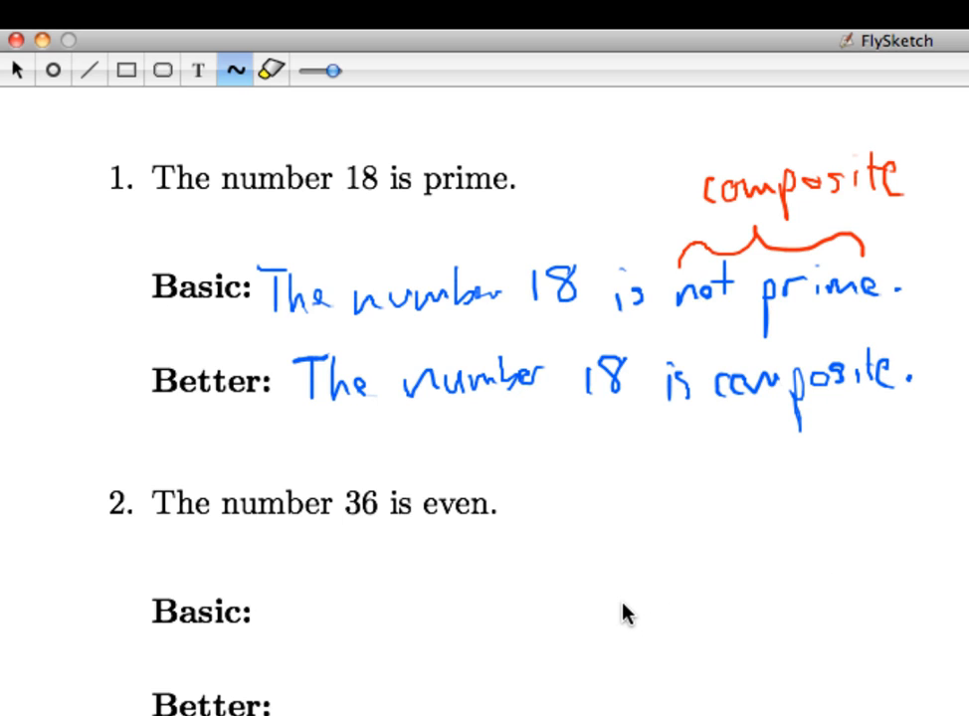
pyautogui.scroll(-3)
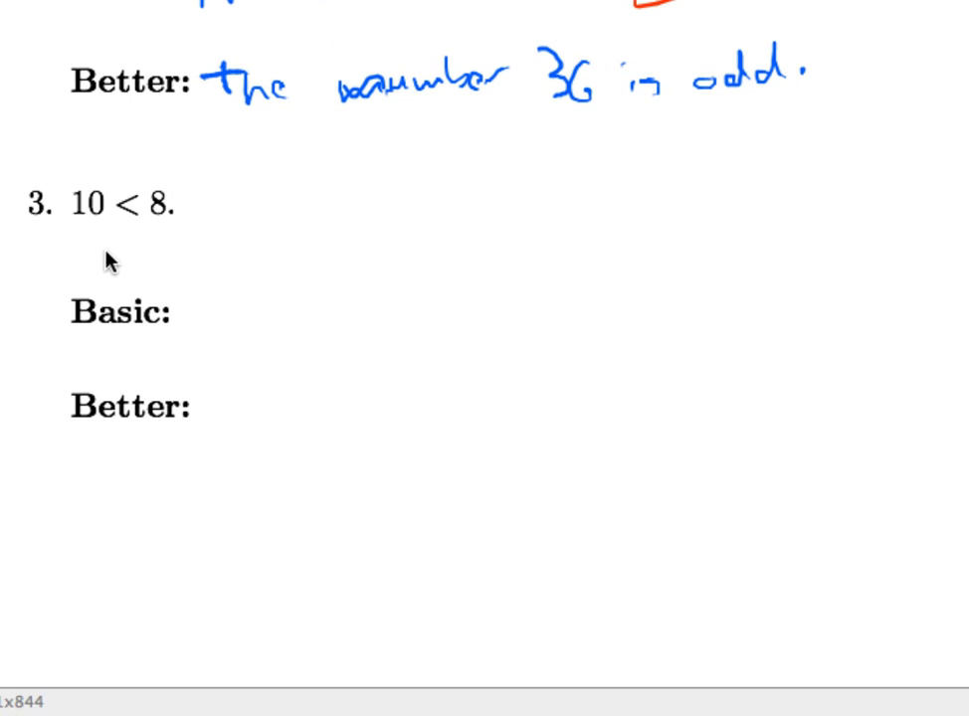
pyautogui.moveTo(131, 251)
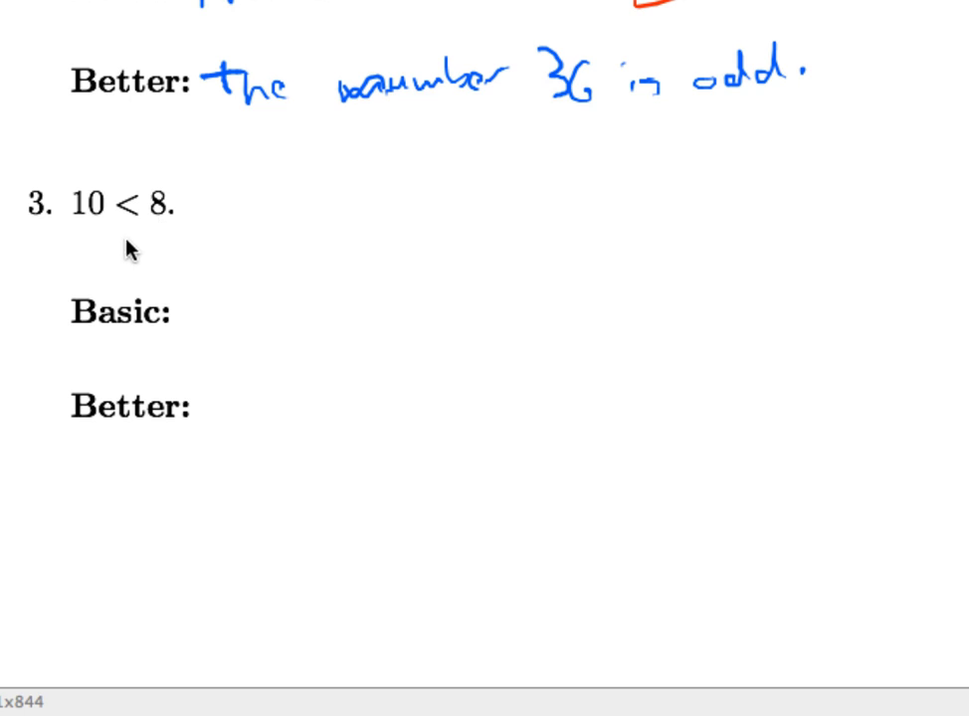
pyautogui.moveTo(501, 315)
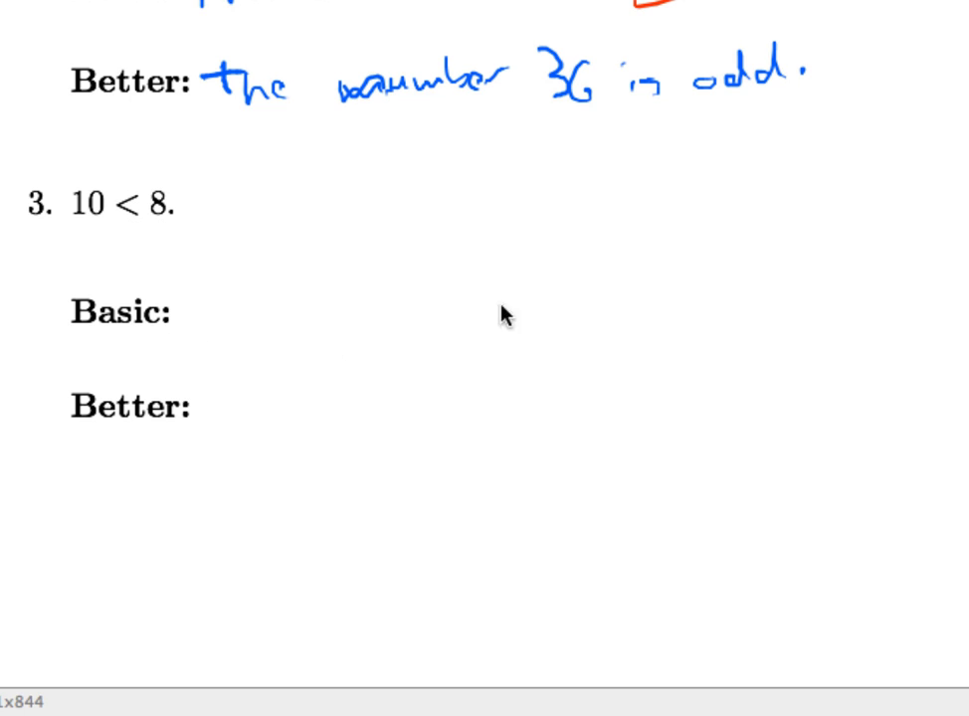
pyautogui.moveTo(211, 320)
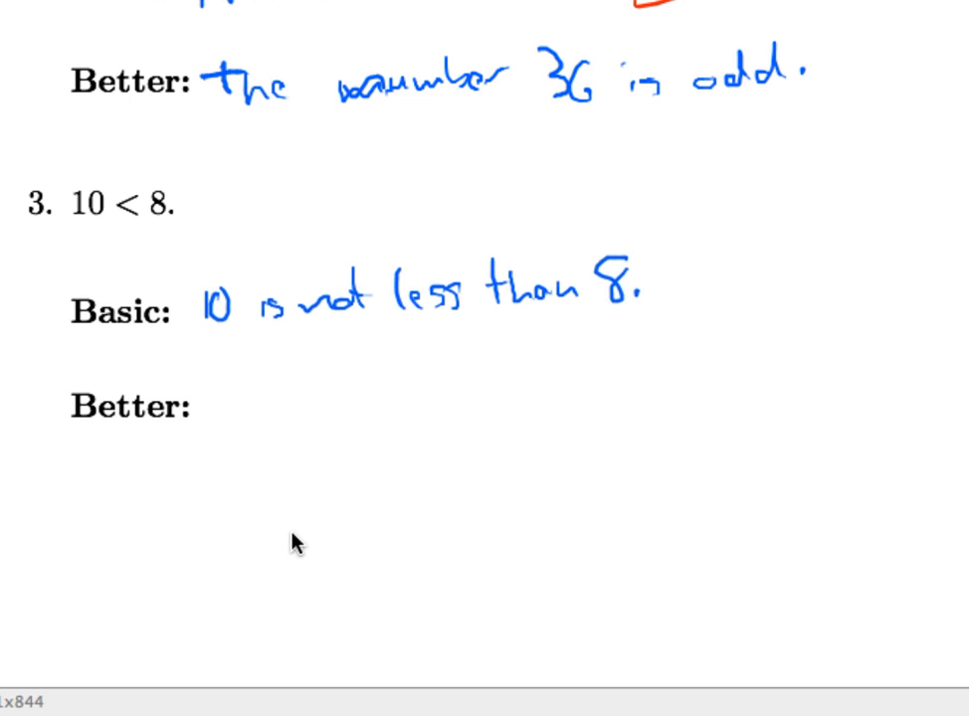
pyautogui.moveTo(303, 489)
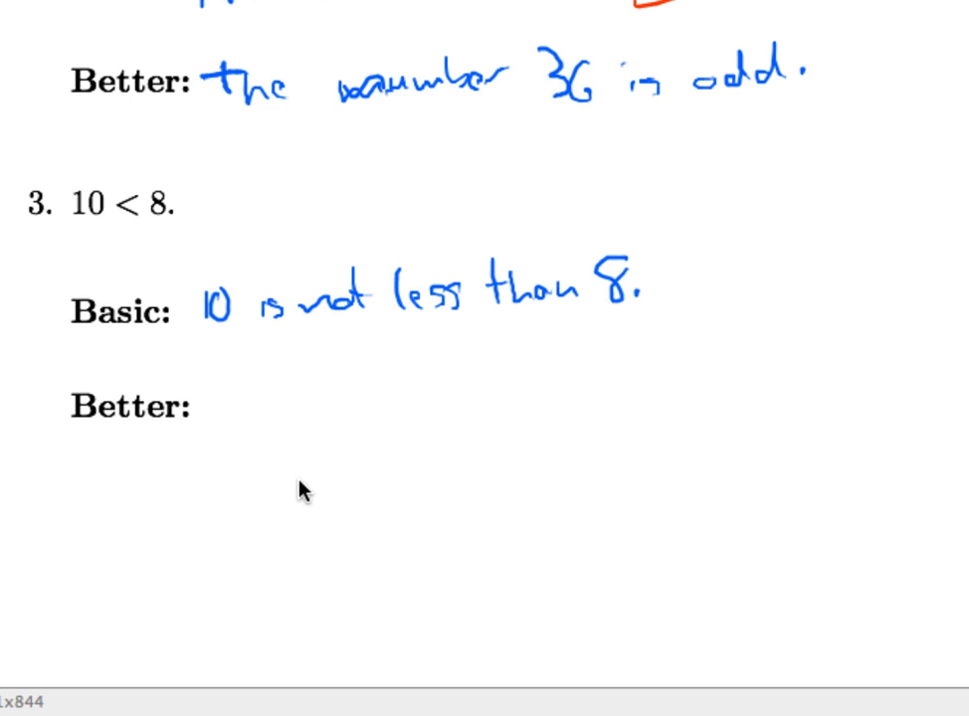
pyautogui.moveTo(533, 374)
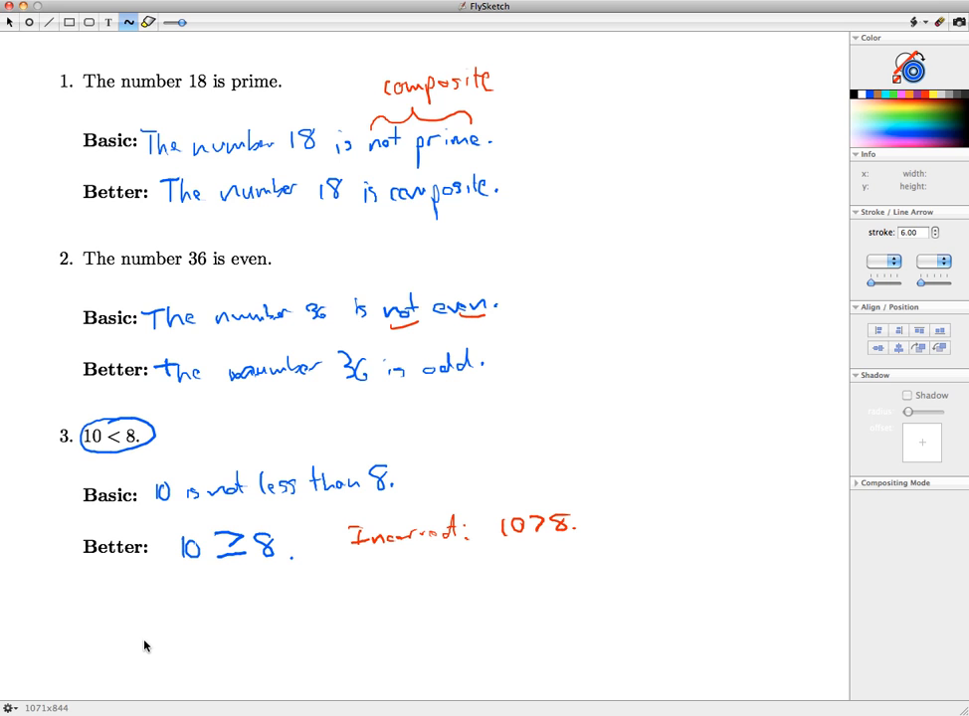
pyautogui.moveTo(143, 646)
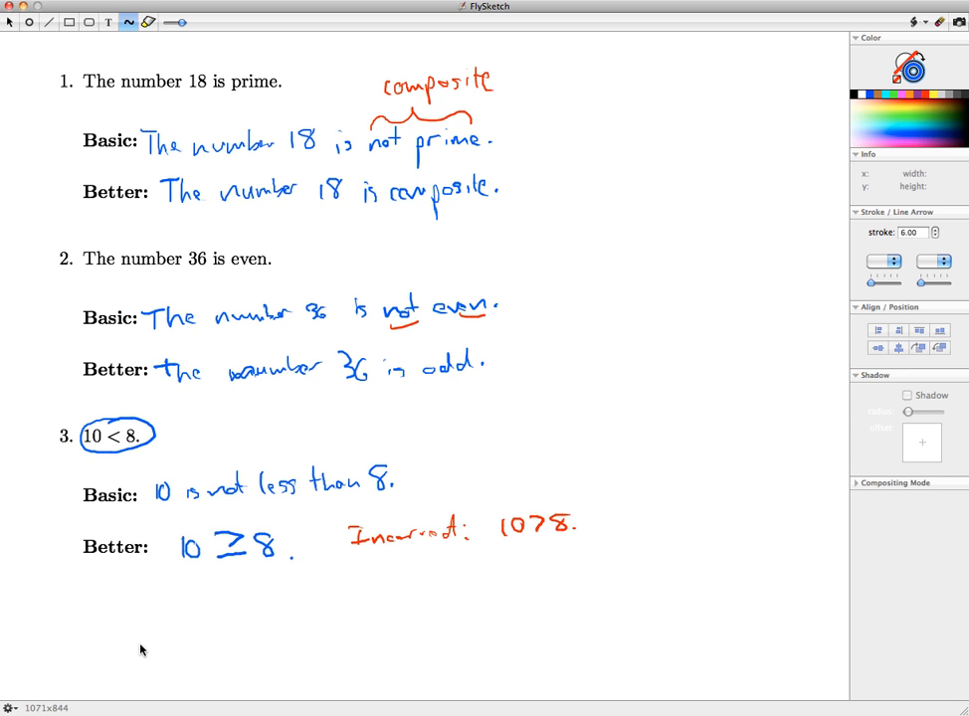
pyautogui.moveTo(203, 625)
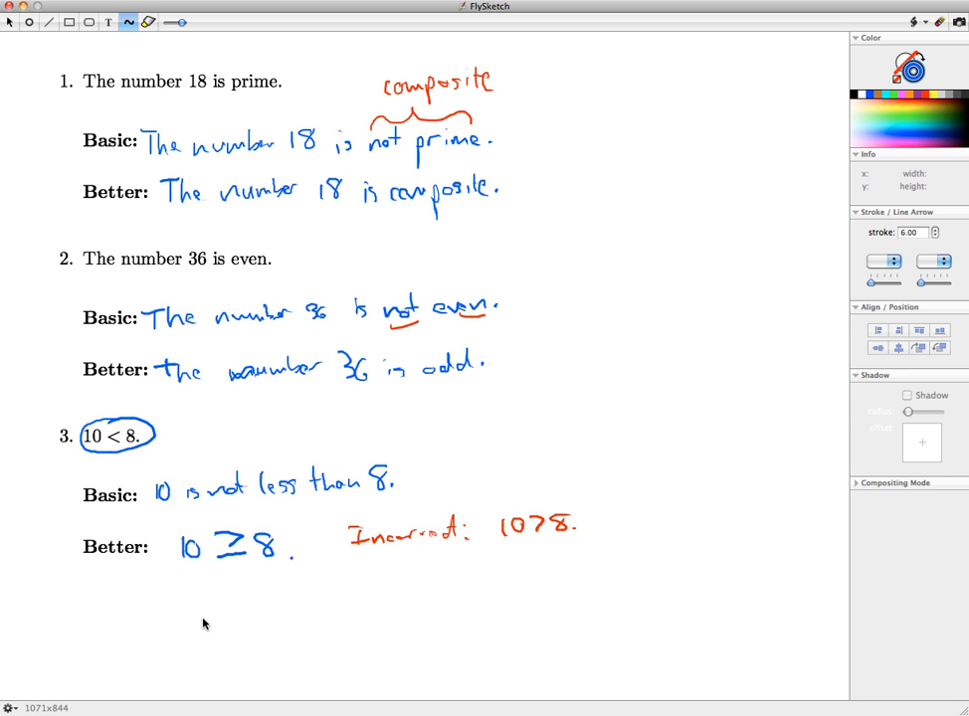